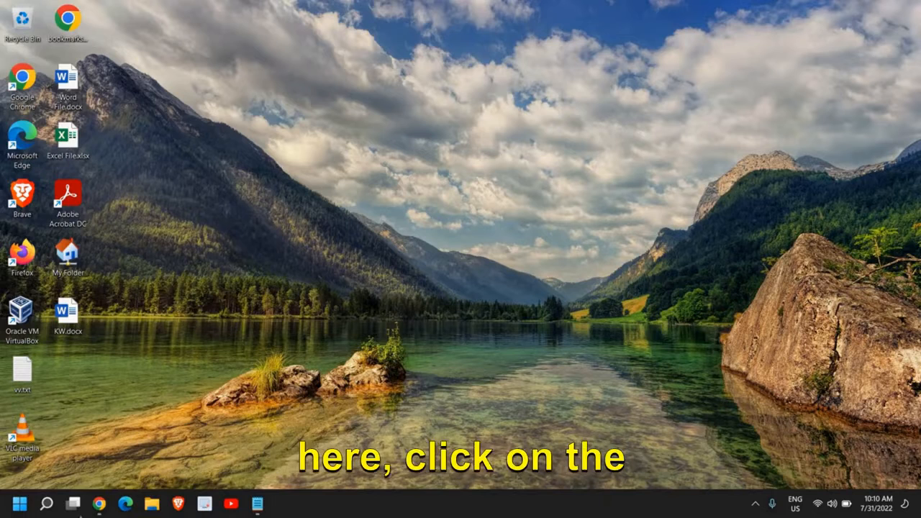
- Search for 'cmd' and launch Command Prompt with administrator rights
{"action": "left_click", "coordinate": [46, 504]}
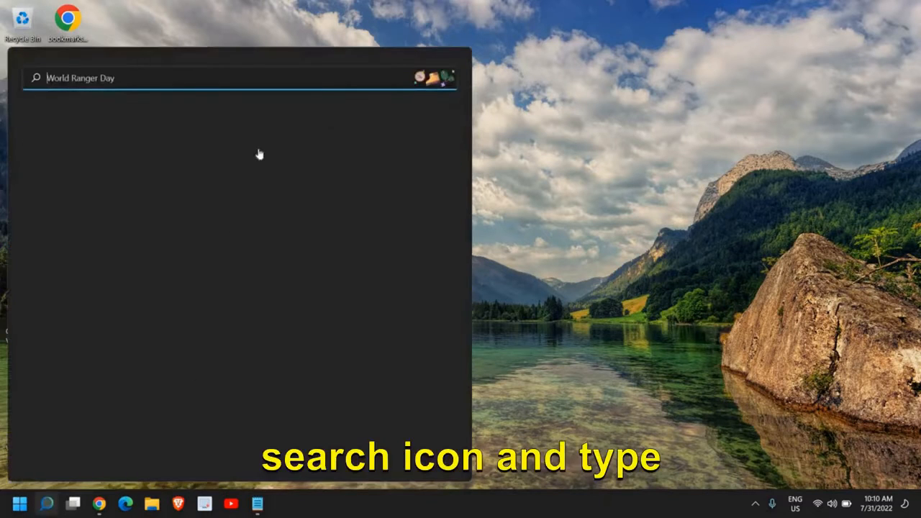
{"action": "type", "text": "cmd"}
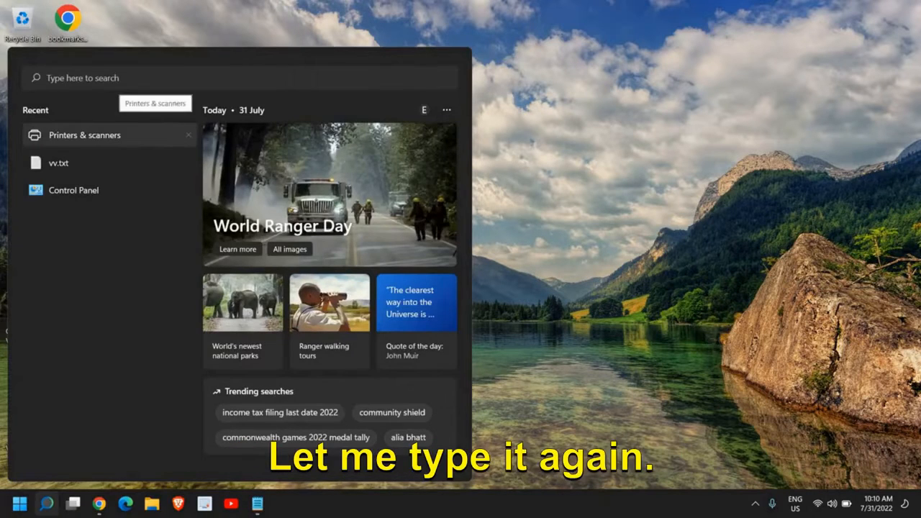
{"action": "type", "text": "cmd"}
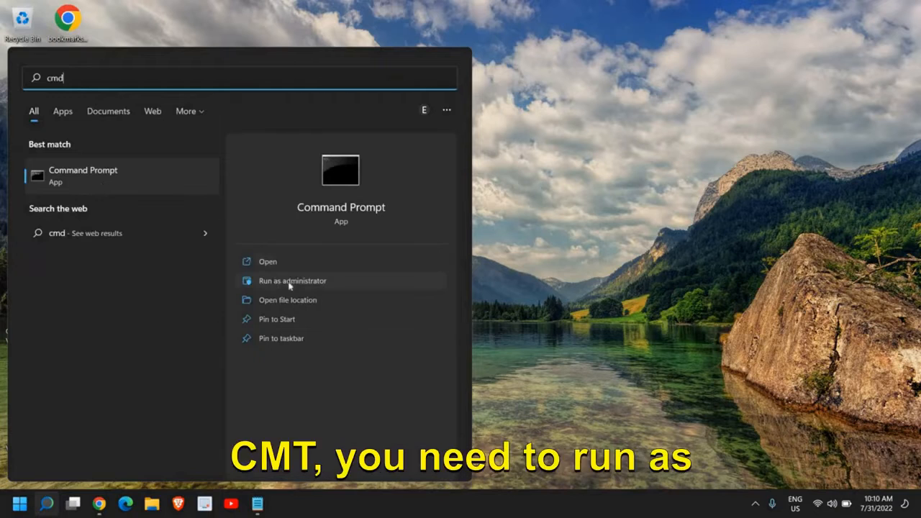
{"action": "mouse_move", "coordinate": [268, 262]}
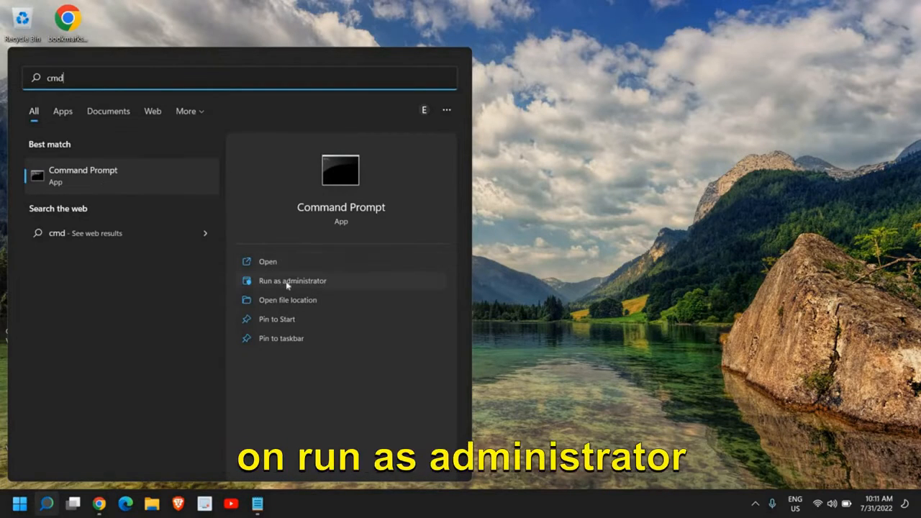
{"action": "left_click", "coordinate": [293, 281]}
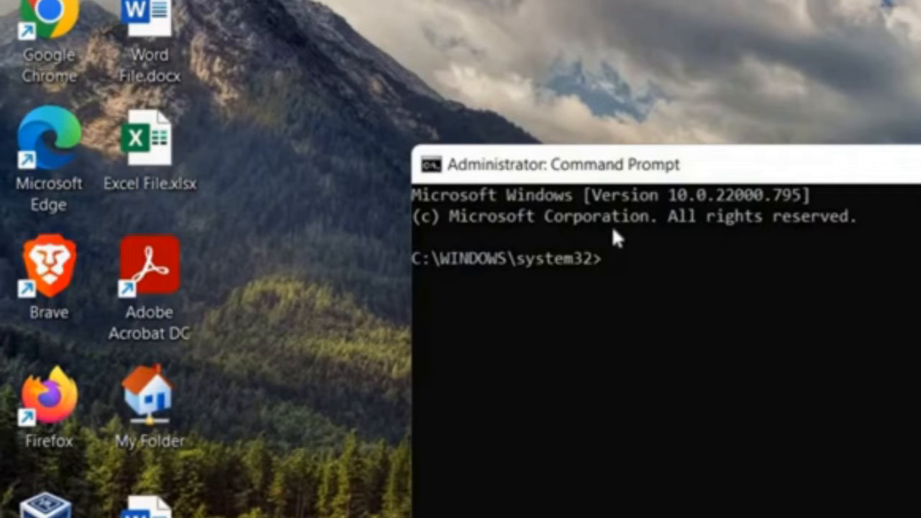
- Run 'sfc /scannow' to start the system file check verification
{"action": "type", "text": "sf"}
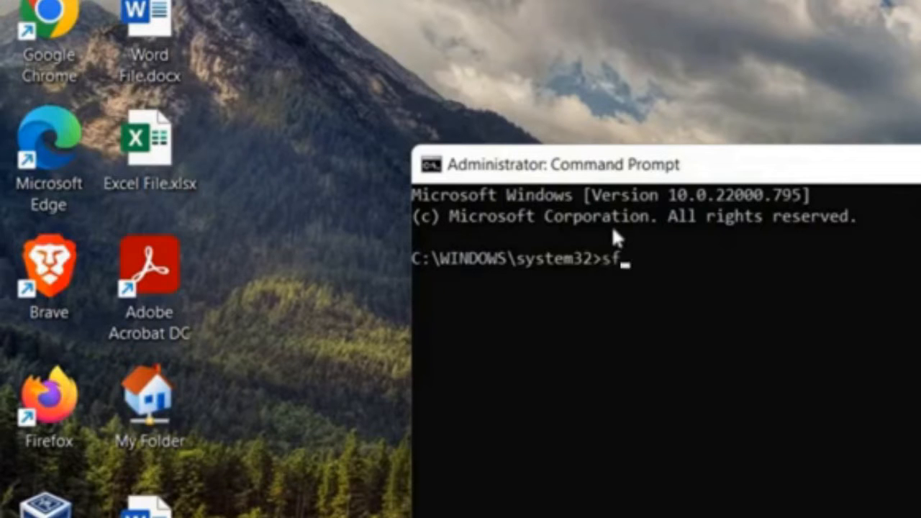
{"action": "type", "text": "c"}
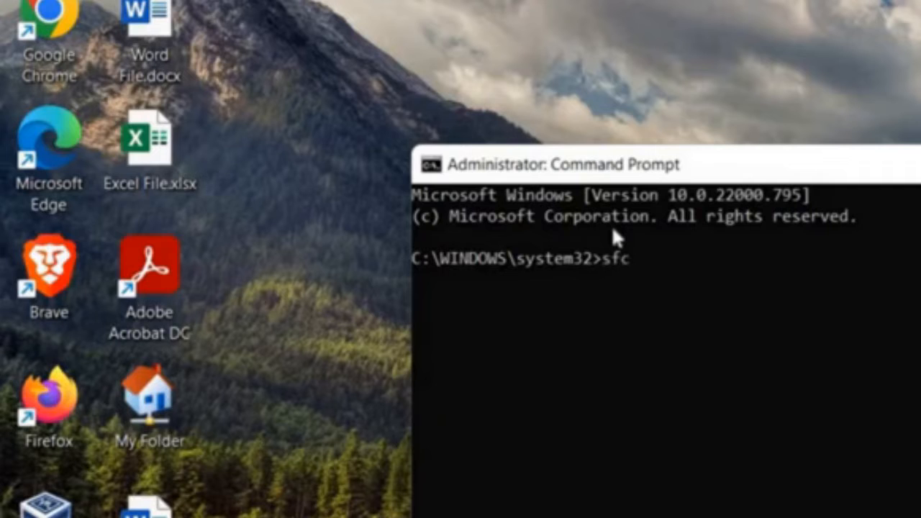
{"action": "type", "text": "/"}
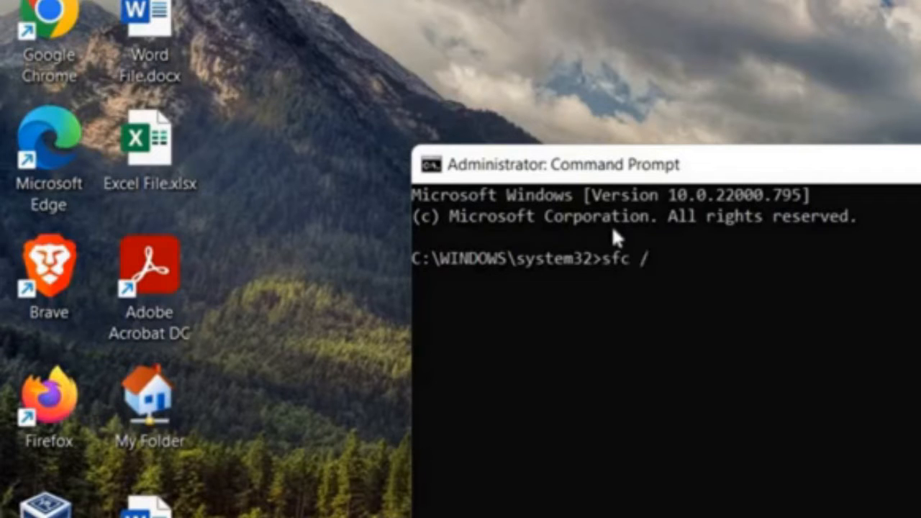
{"action": "type", "text": "scannow"}
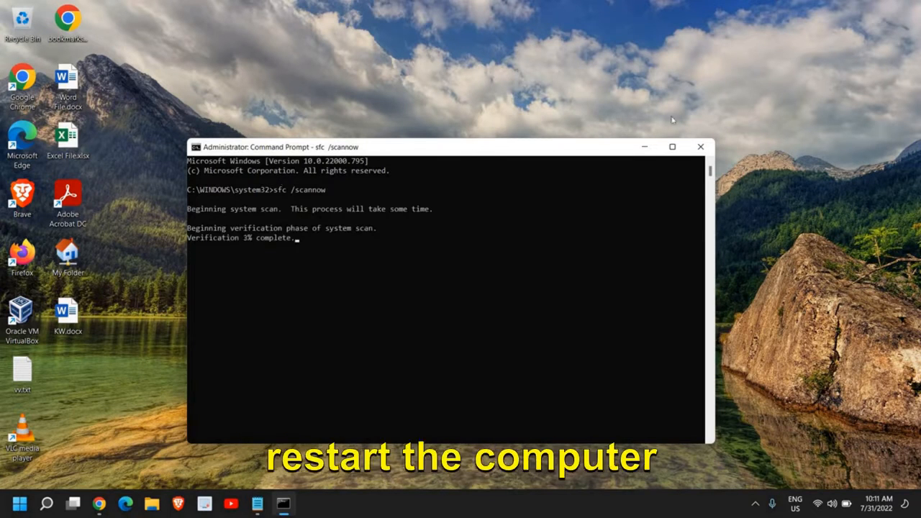
{"action": "mouse_move", "coordinate": [699, 147]}
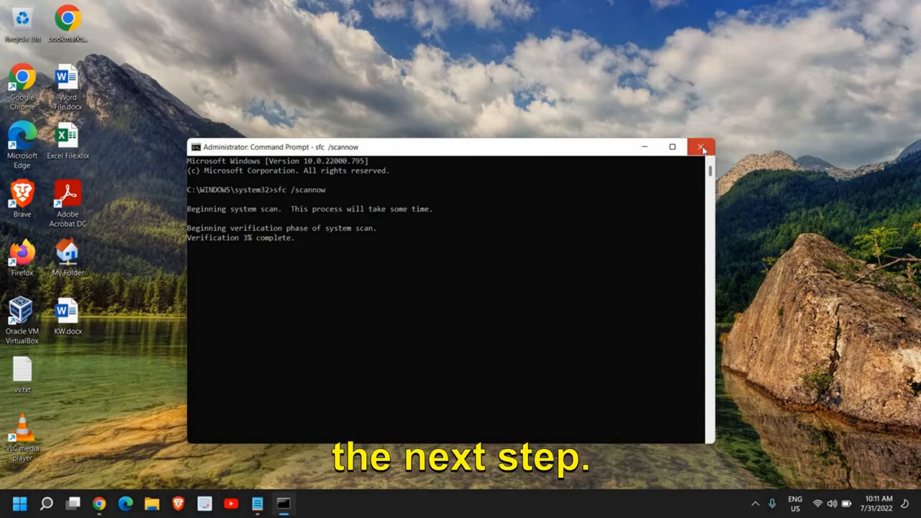
- Close Command Prompt and set Power mode to Best performance under Power & battery
{"action": "left_click", "coordinate": [703, 147]}
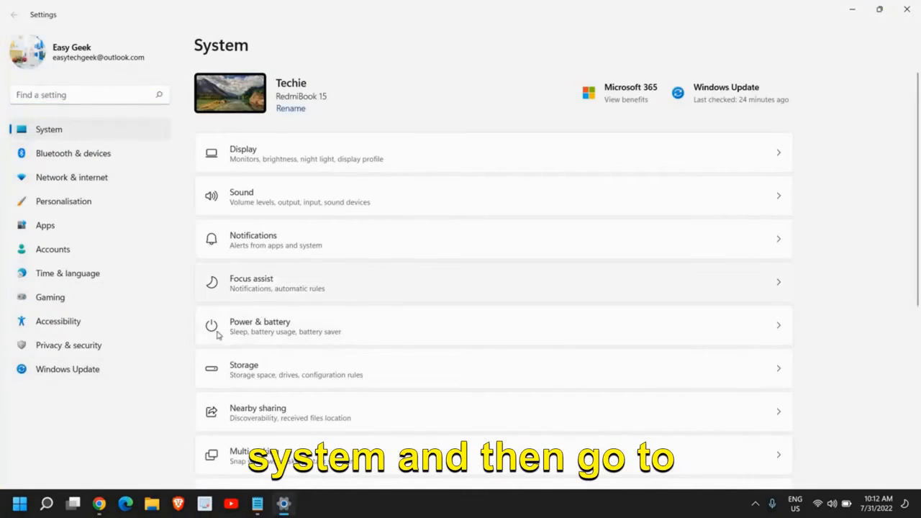
{"action": "scroll", "scroll_direction": "down", "scroll_amount": 3}
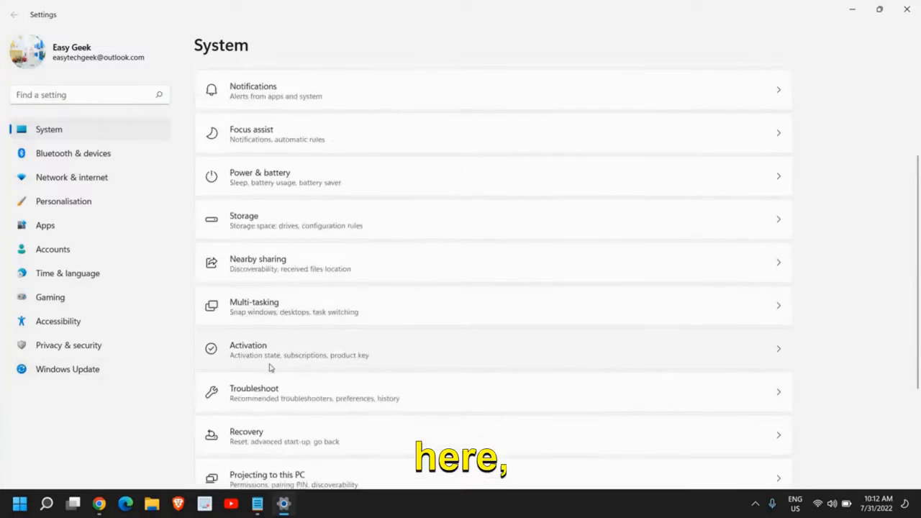
{"action": "scroll", "scroll_direction": "up", "scroll_amount": 3}
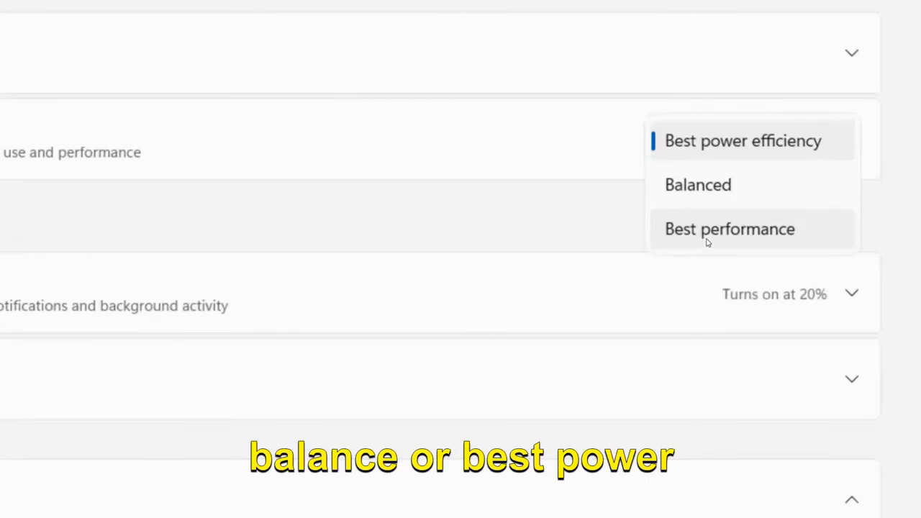
{"action": "left_click", "coordinate": [729, 229]}
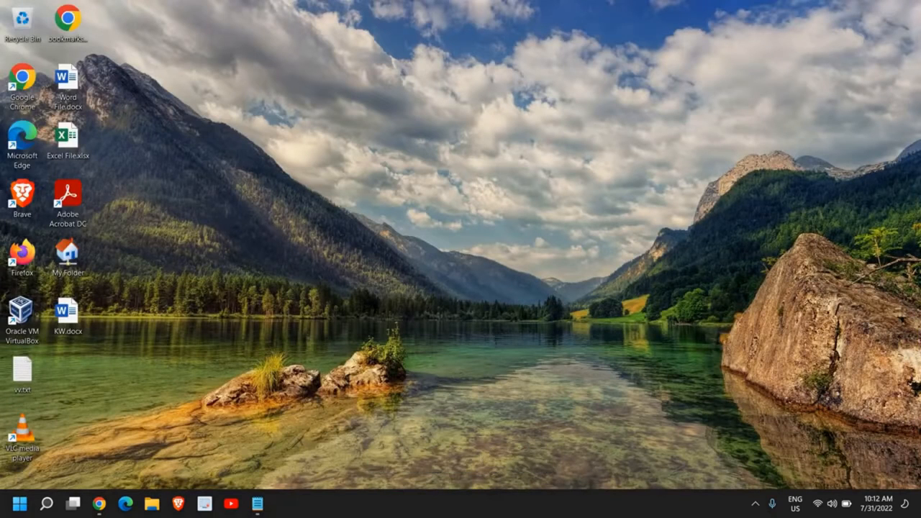
- Launch sysdm.cpl from the Run dialog to bring up System Properties
{"action": "right_click", "coordinate": [20, 504]}
{"action": "type", "text": "sysdm.cpl"}
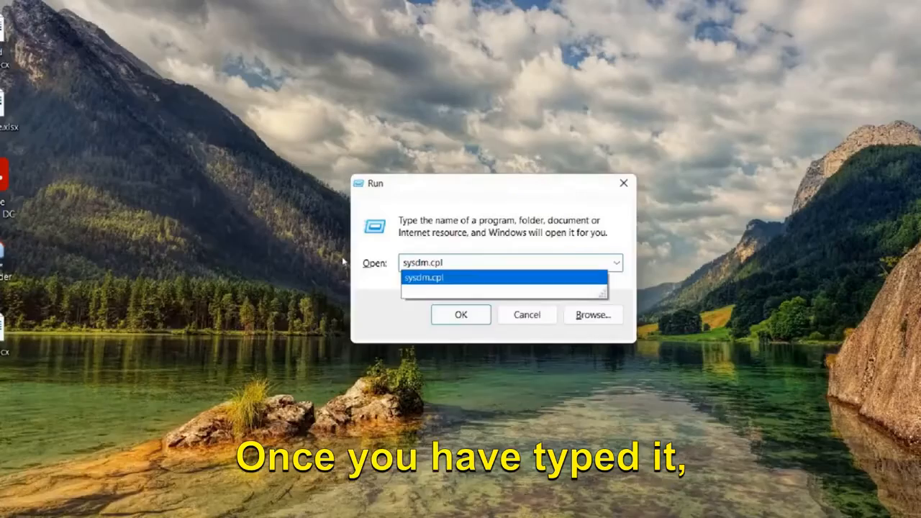
{"action": "left_click", "coordinate": [460, 314]}
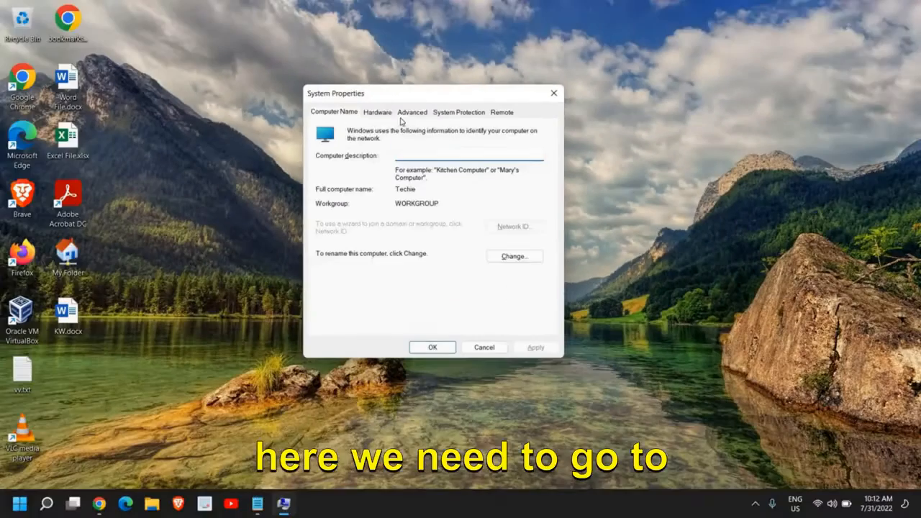
- In Performance Options, set visual effects to Adjust for best performance and confirm
{"action": "left_click", "coordinate": [411, 112]}
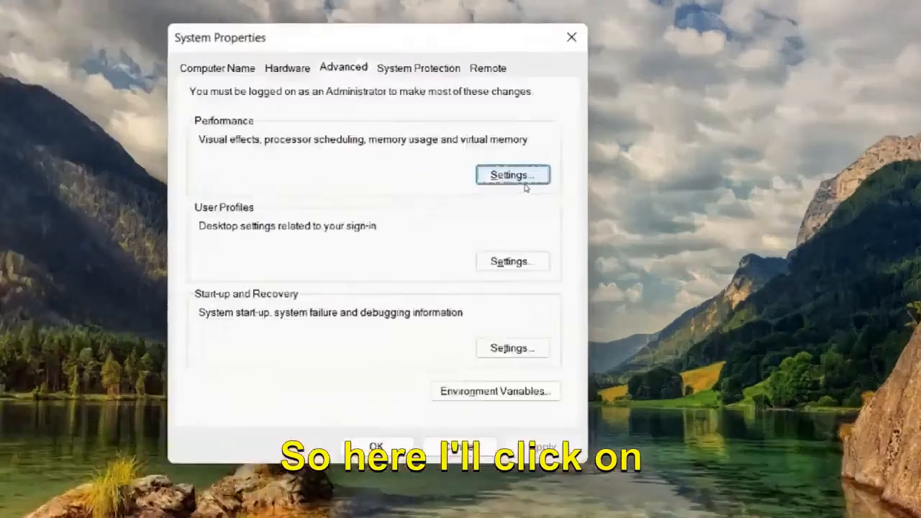
{"action": "left_click", "coordinate": [513, 176]}
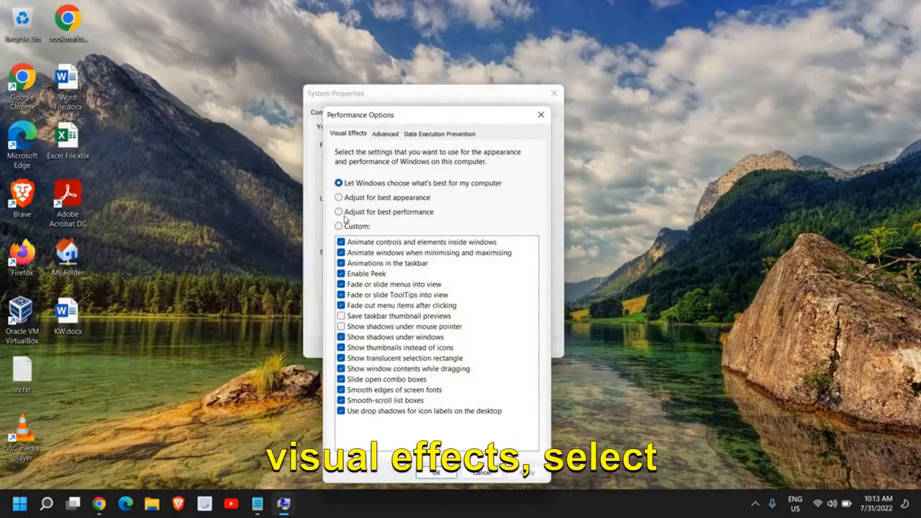
{"action": "left_click", "coordinate": [339, 212]}
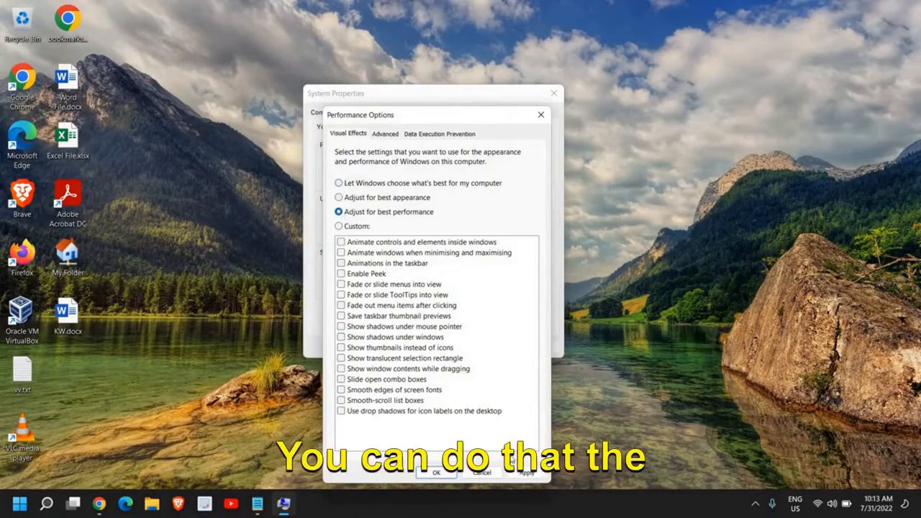
{"action": "left_click", "coordinate": [437, 472]}
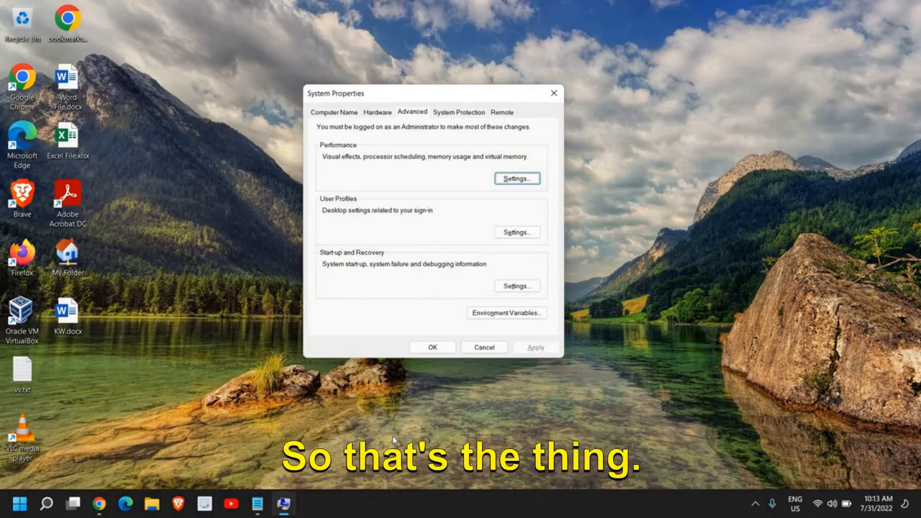
- Confirm System Properties with OK, leaving only the desktop showing
{"action": "left_click", "coordinate": [515, 178]}
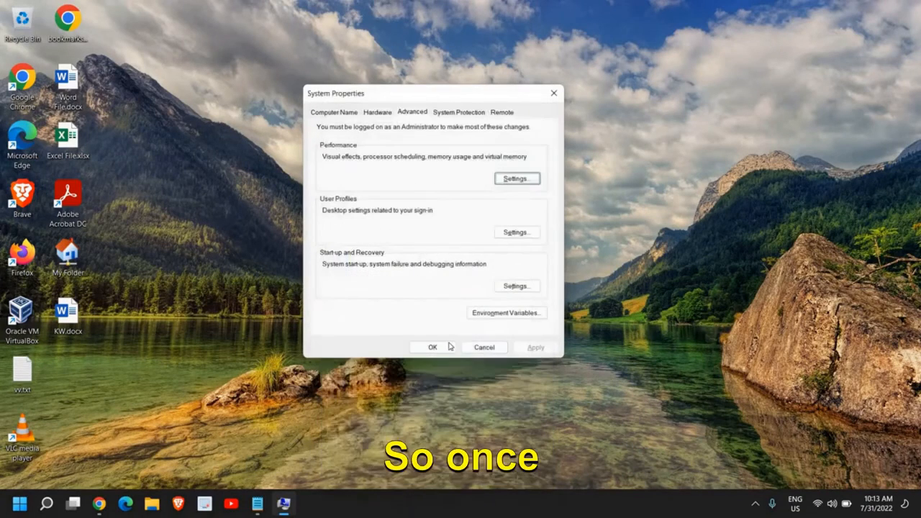
{"action": "left_click", "coordinate": [431, 347]}
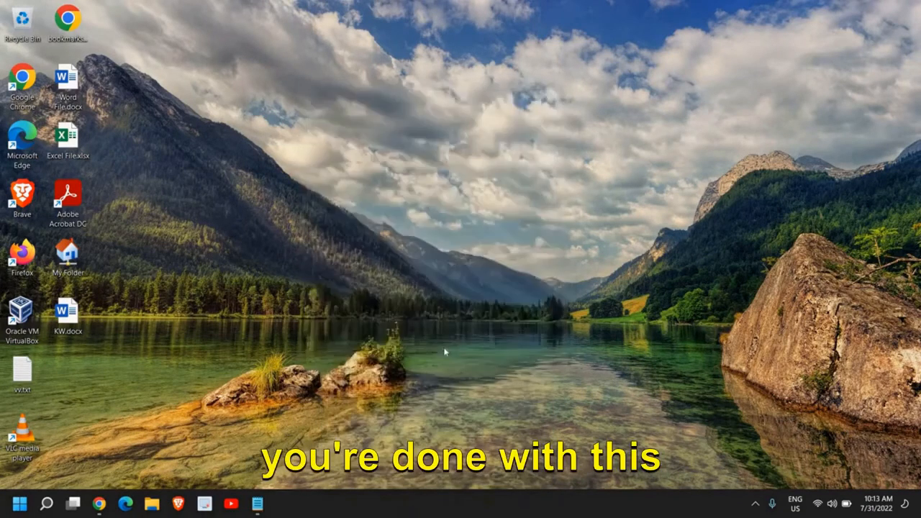
{"action": "mouse_move", "coordinate": [439, 334]}
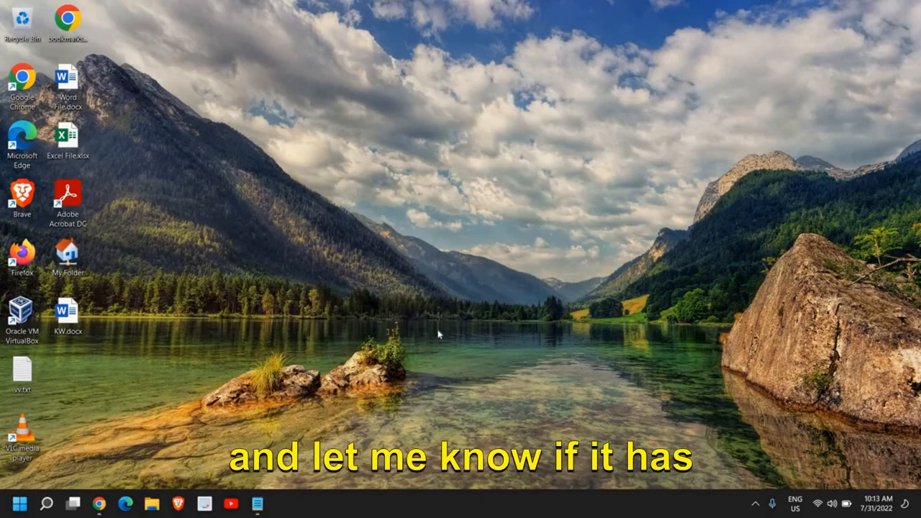